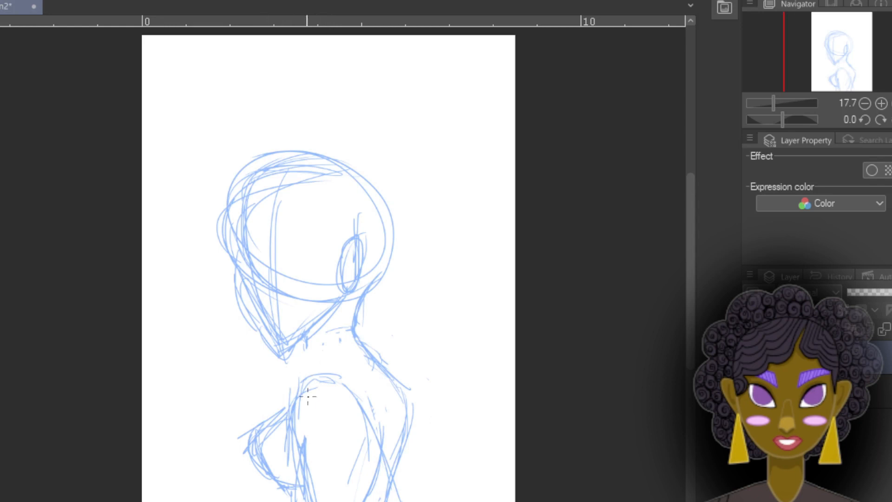
Sketch the curved outline of the shoulder in light blue
drag(177, 159, 267, 404)
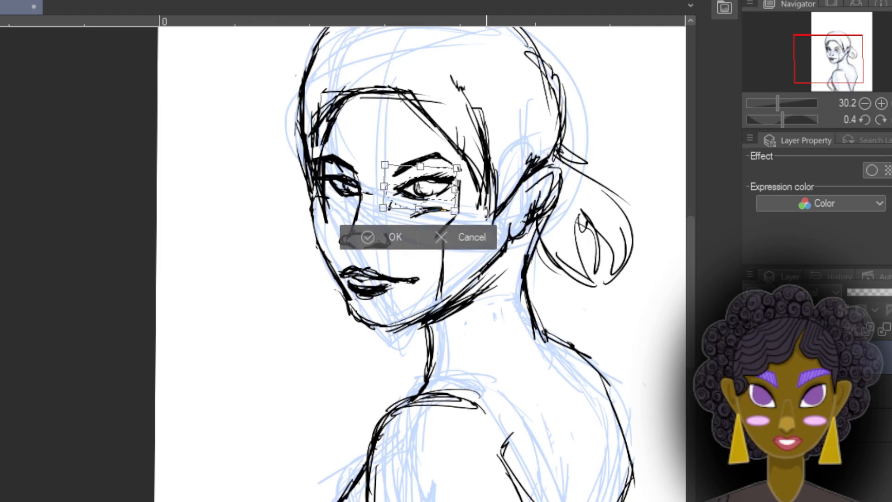
Confirm the Free Transform to apply the moved and resized eye
click(385, 237)
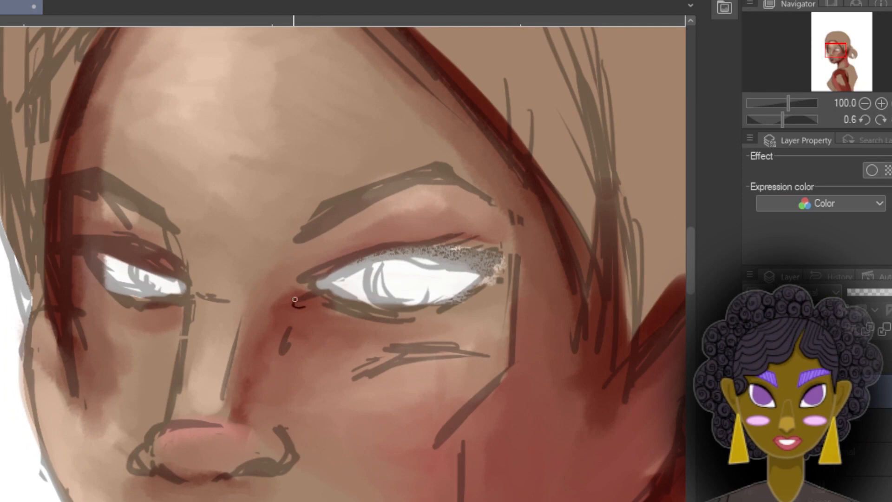
Paint reddish shading on the skin beside the nose bridge
drag(290, 295, 501, 262)
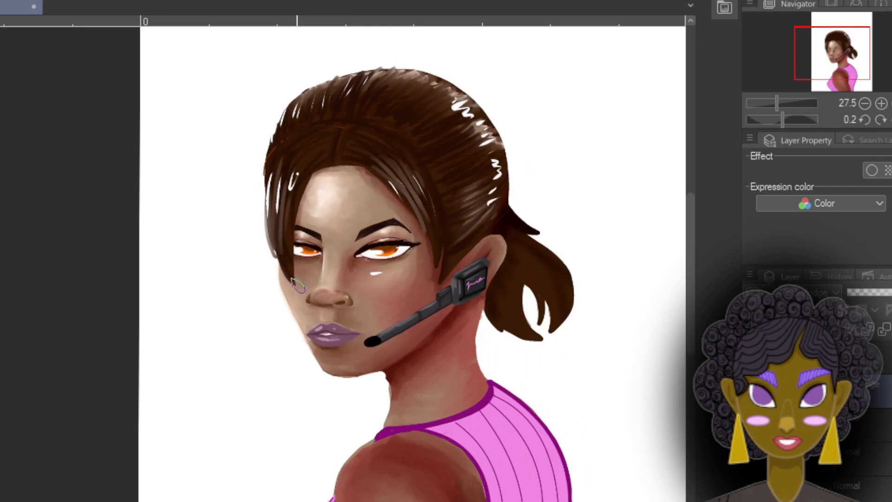
Zoom out to view the highlighted shoulder within the full portrait
scroll(down, 3)
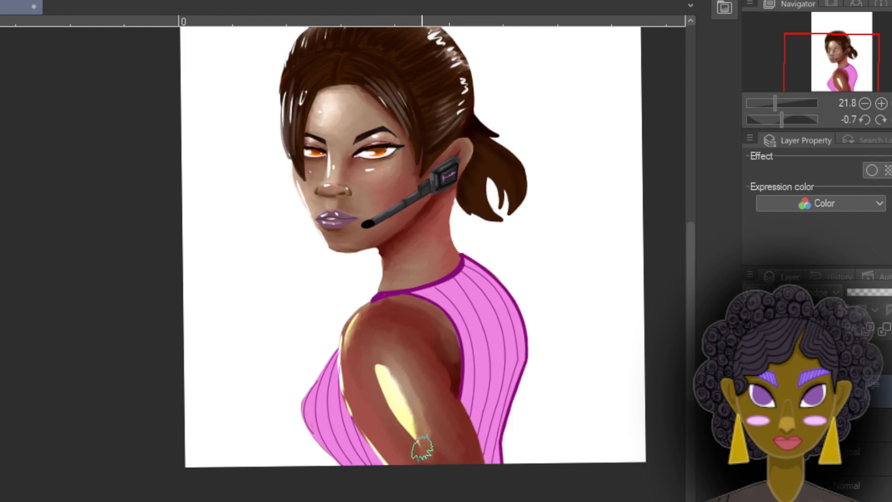